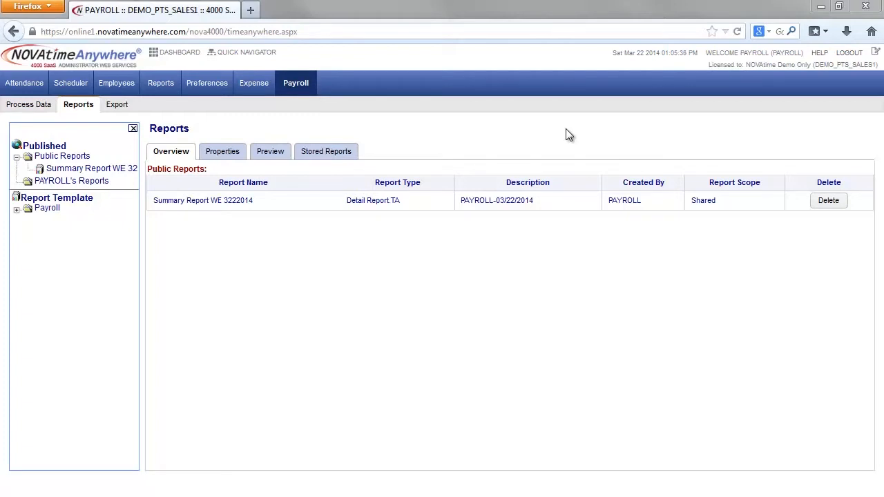
Submit the QuickBooks Payroll Bridge #1 export for 03/16–03/22/2014, producing NOVA.XLS
left_click(117, 104)
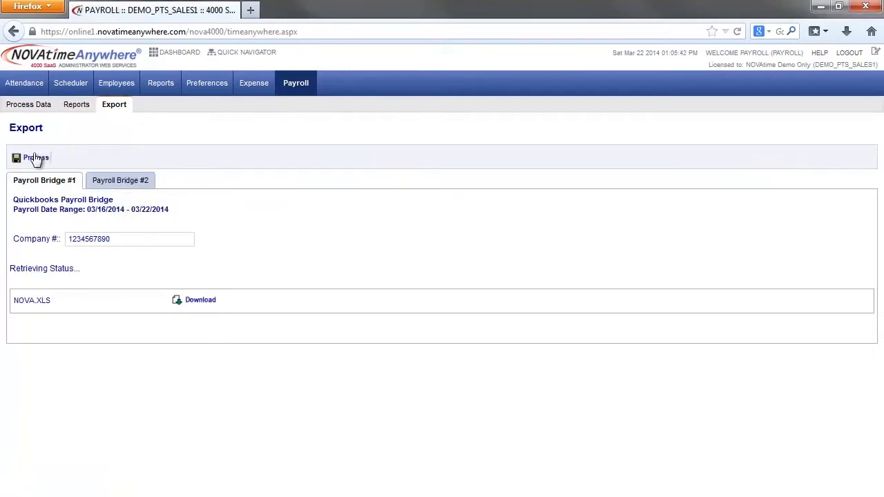
left_click(36, 158)
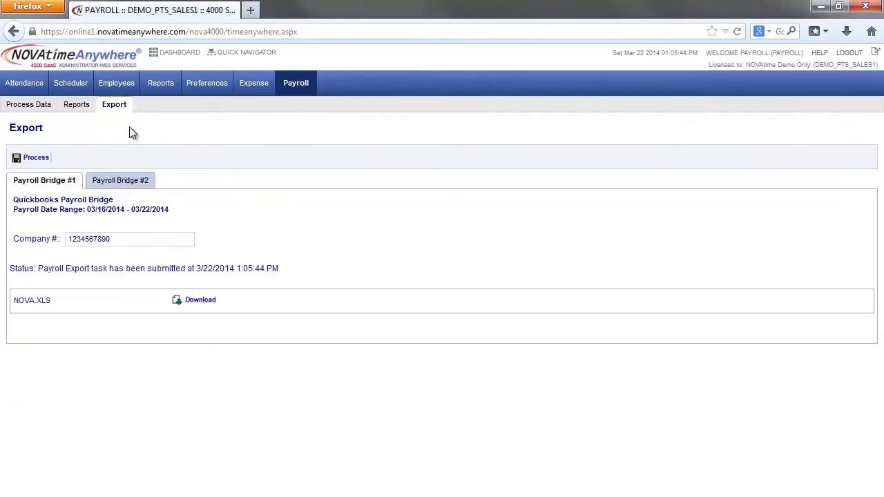